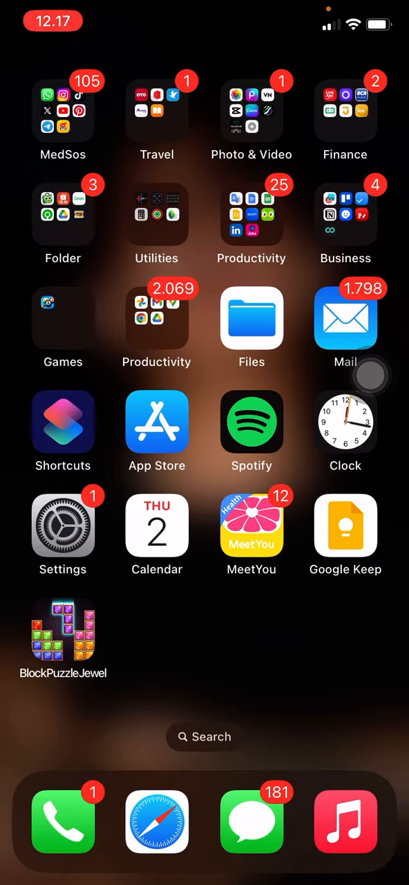
- Open the MedSos folder and launch Instagram
click(371, 376)
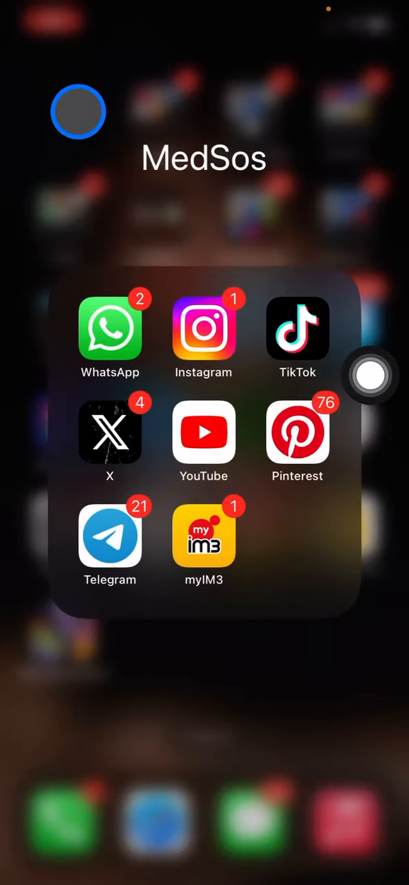
click(204, 327)
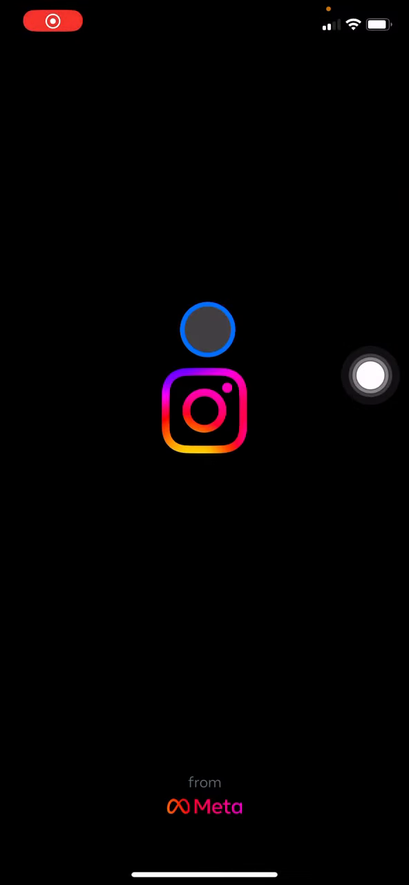
- Open the story camera from the 'Your story' bubble on the home feed
click(205, 412)
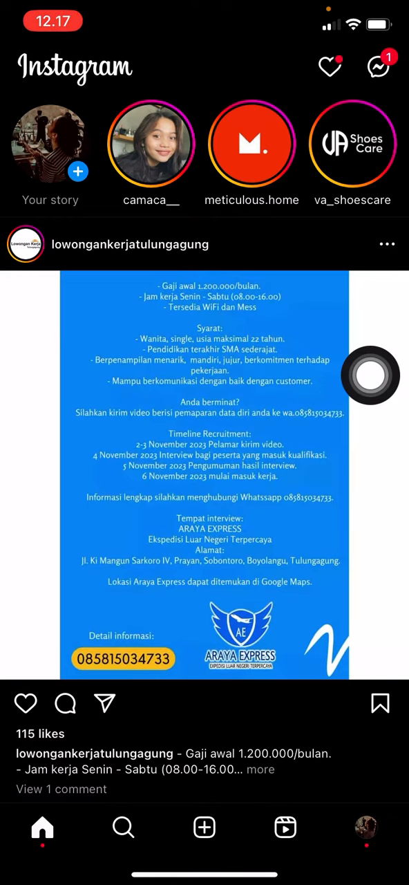
click(370, 376)
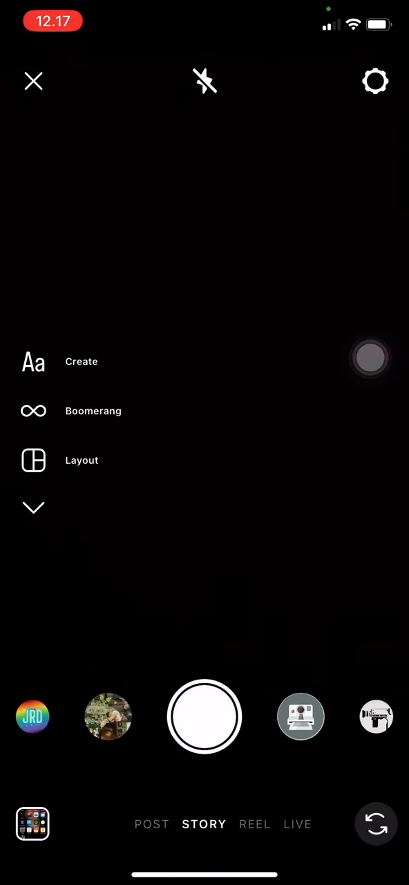
- Switch the story camera to Create mode for a text-only story on an orange background
click(371, 357)
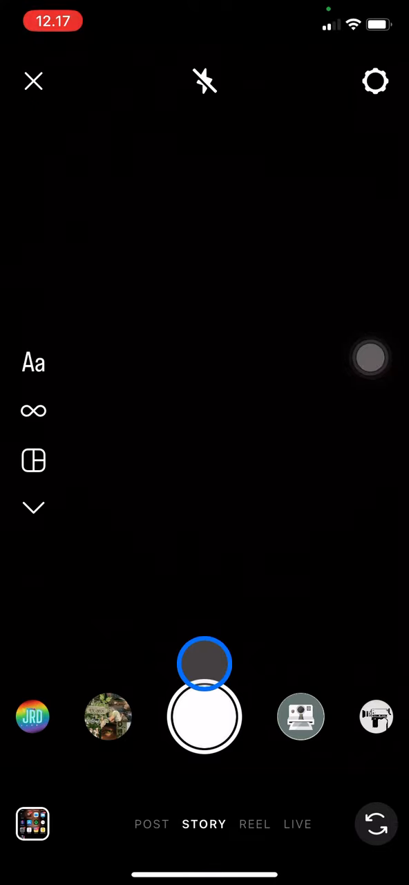
drag(205, 664, 127, 362)
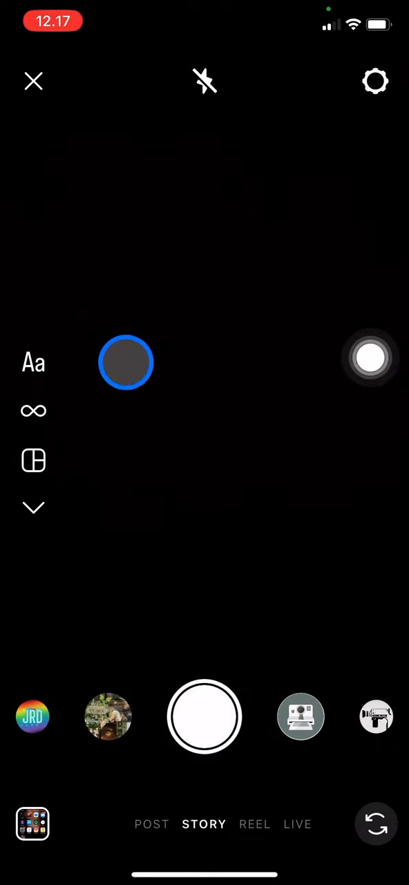
click(33, 411)
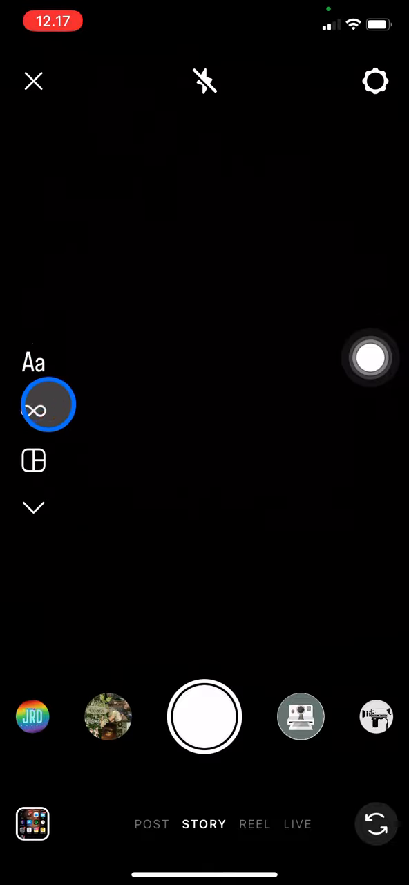
click(33, 363)
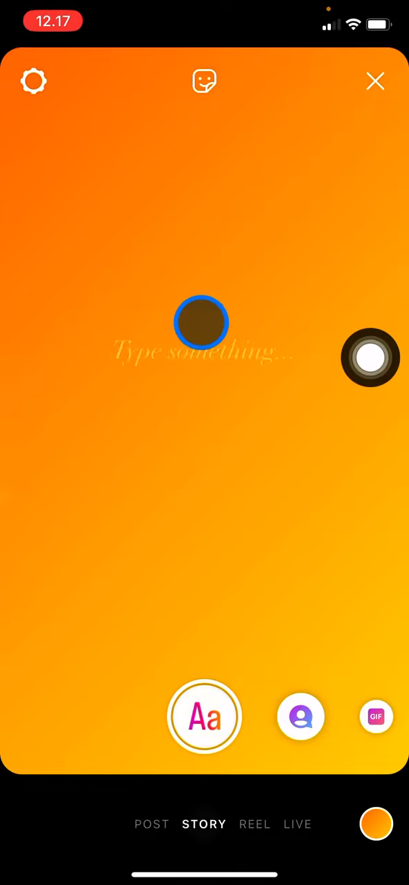
- Open the text editor on the story canvas to choose the italic serif font
click(204, 716)
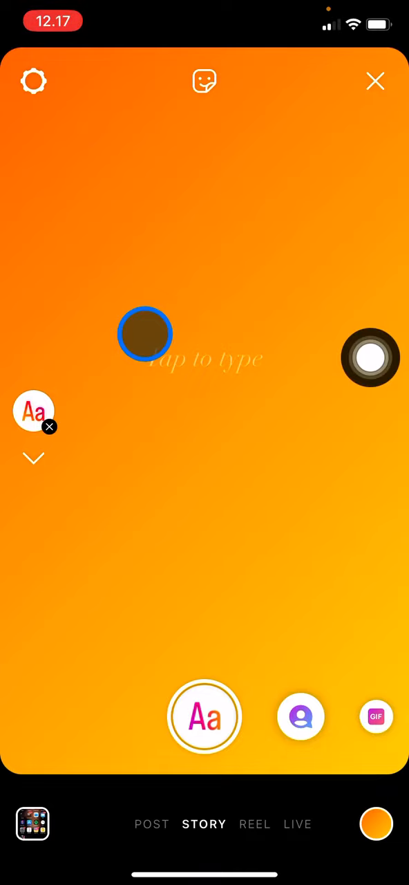
click(370, 358)
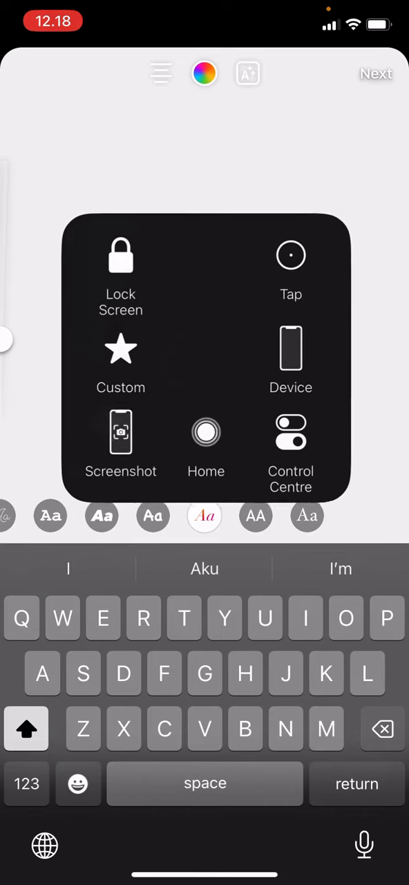
- Type 'Today's class will be start 14.00' as the story text
text(Toda)
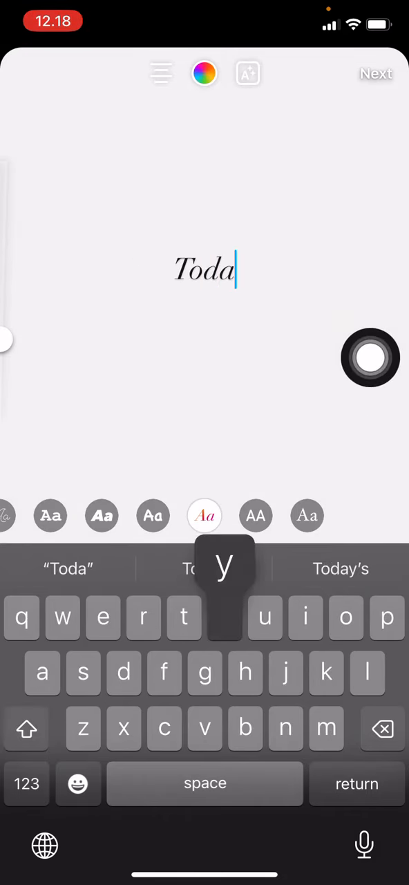
text(y's class wi)
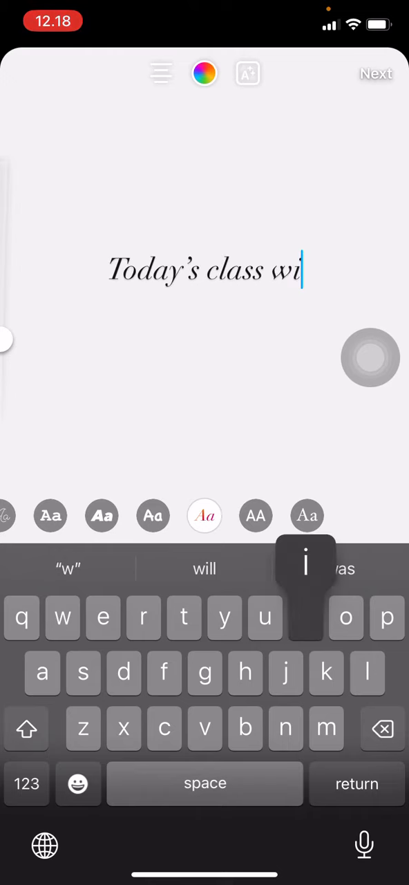
text(ll be)
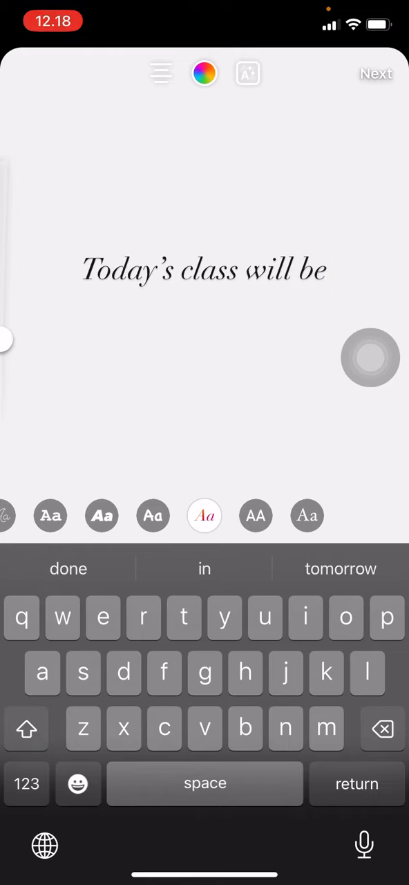
text(start)
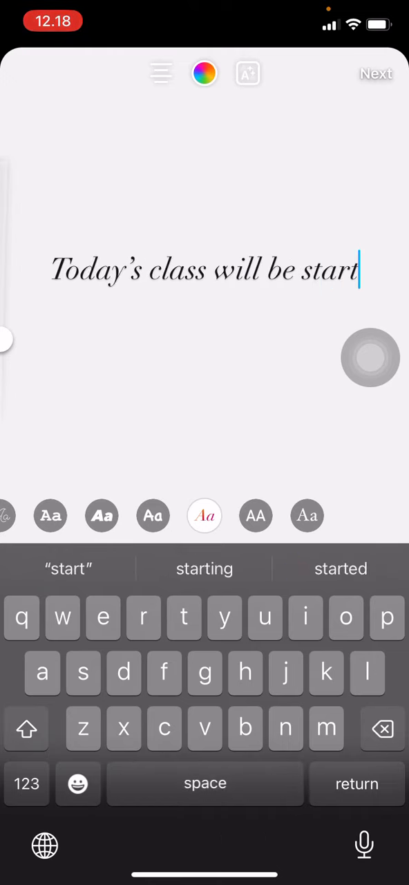
text(on)
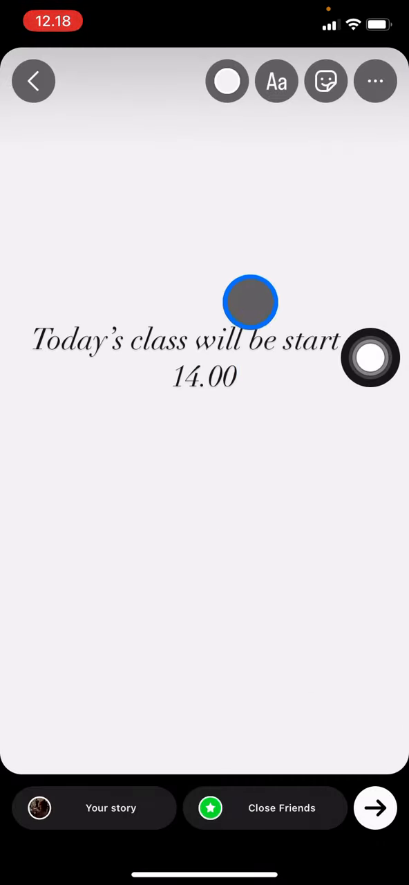
drag(251, 302, 167, 316)
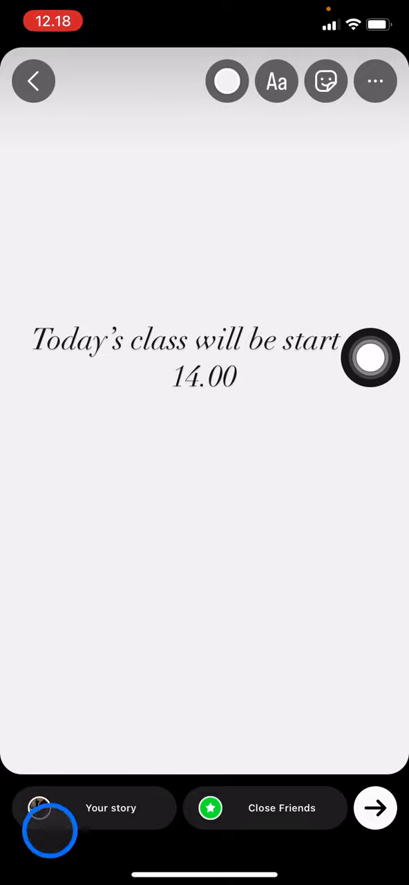
drag(50, 829, 238, 186)
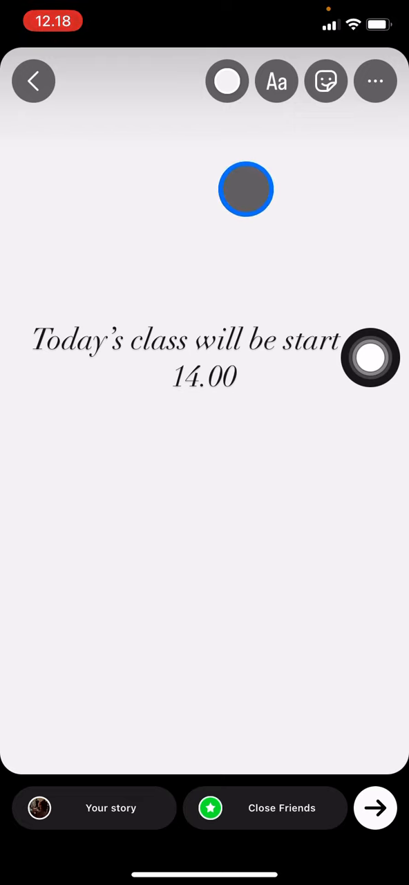
drag(246, 189, 223, 174)
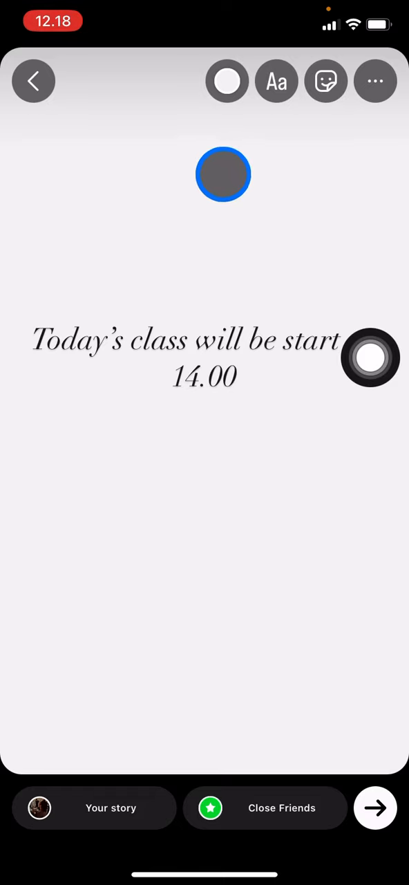